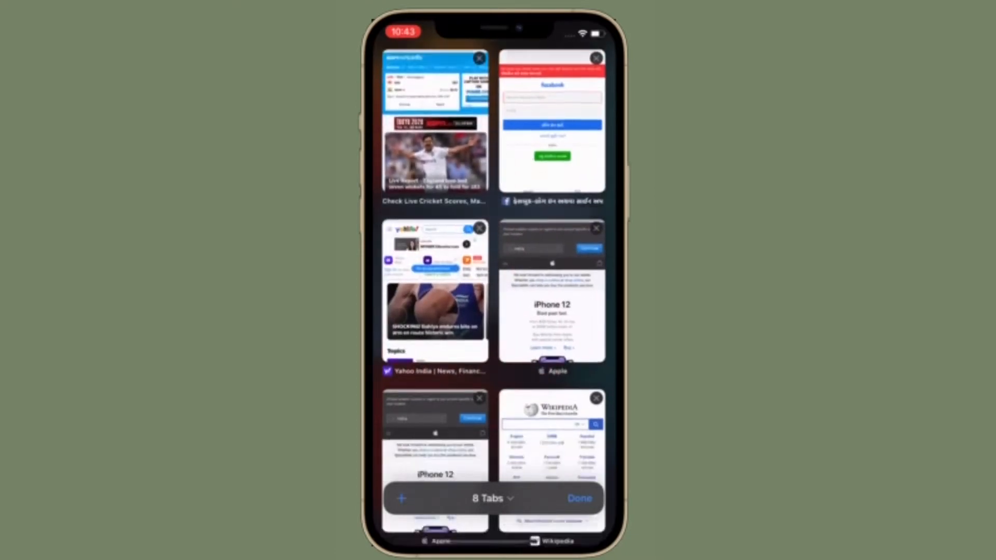
Step: Scroll through Safari's eight open tabs, then return to the Home Screen
scroll(down, 3)
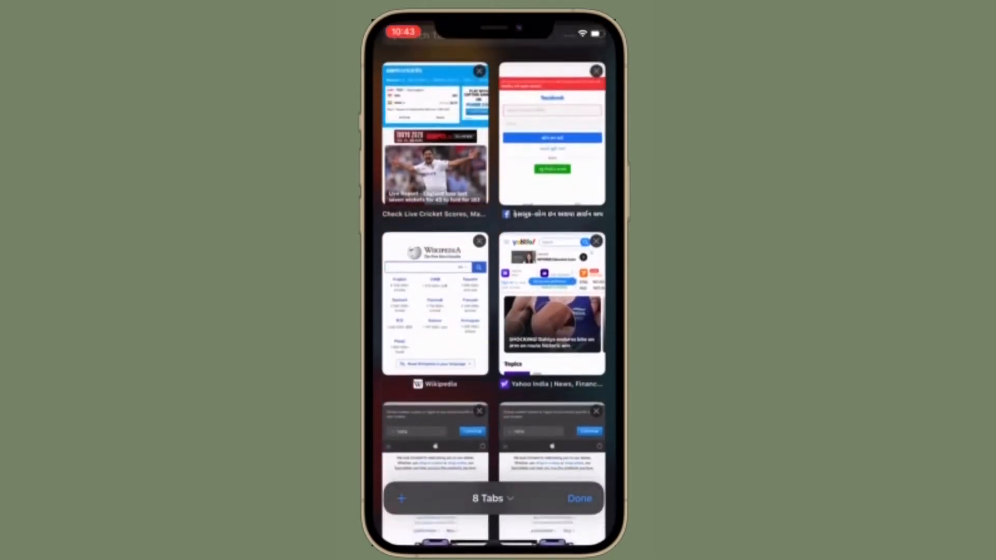
scroll(down, 3)
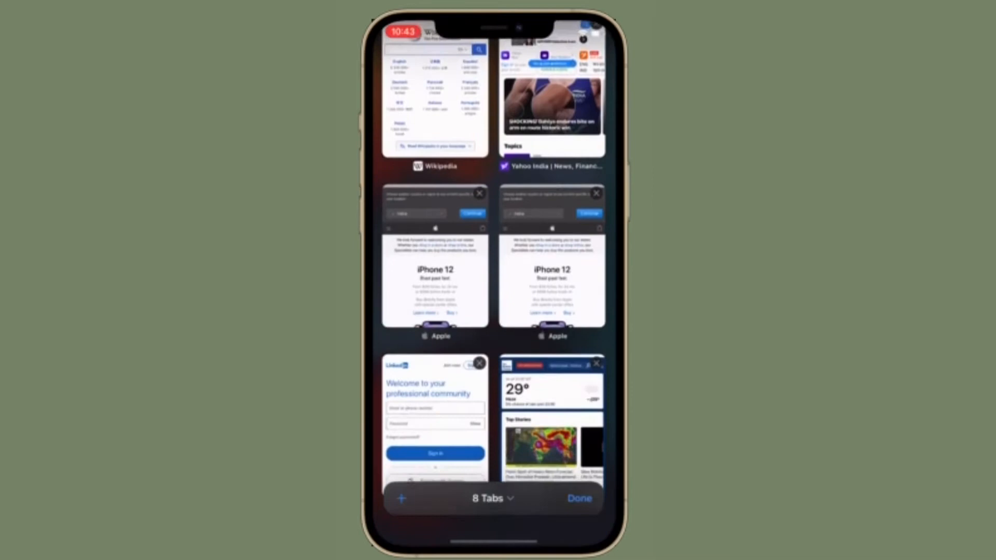
scroll(down, 3)
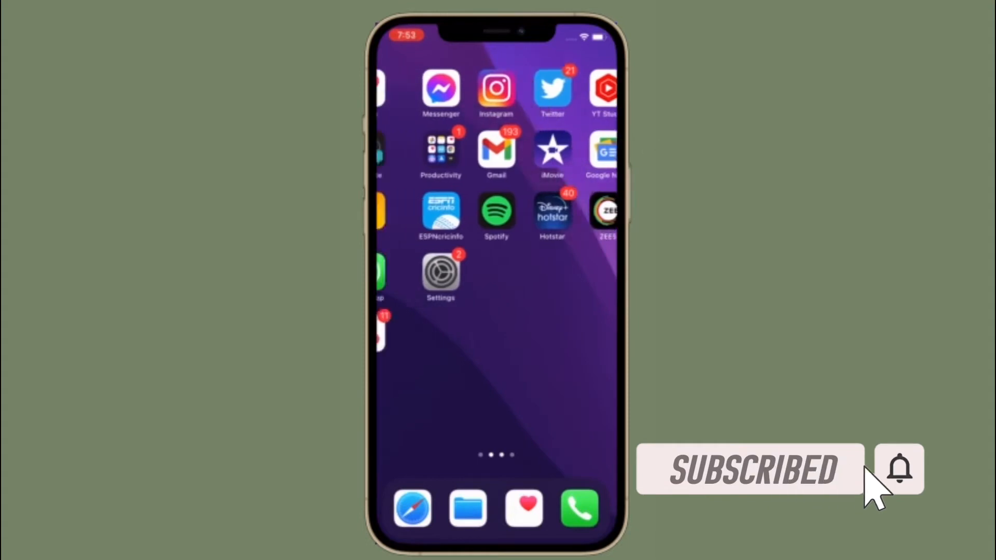
Step: Swipe across Home Screen pages to reach and launch the Settings app
scroll(left, 3)
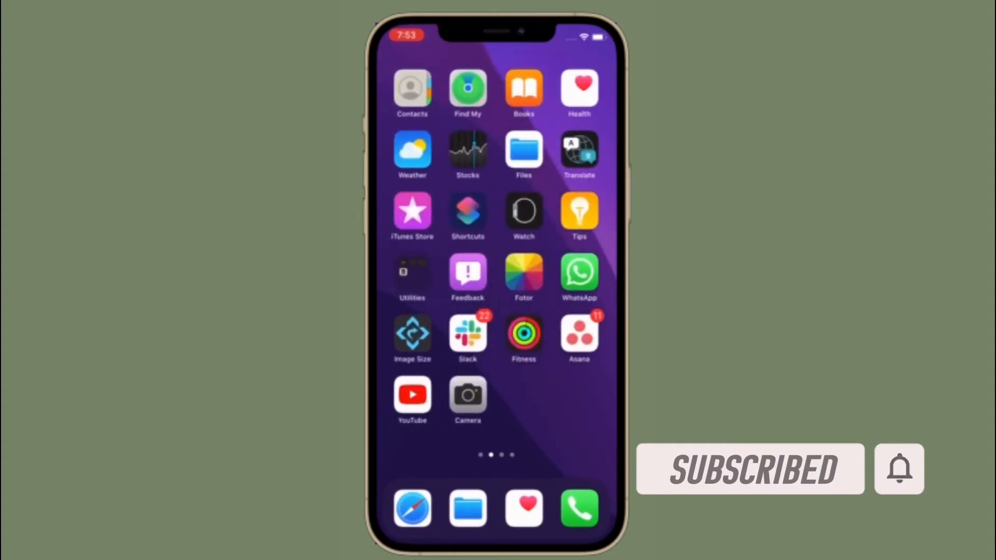
scroll(left, 3)
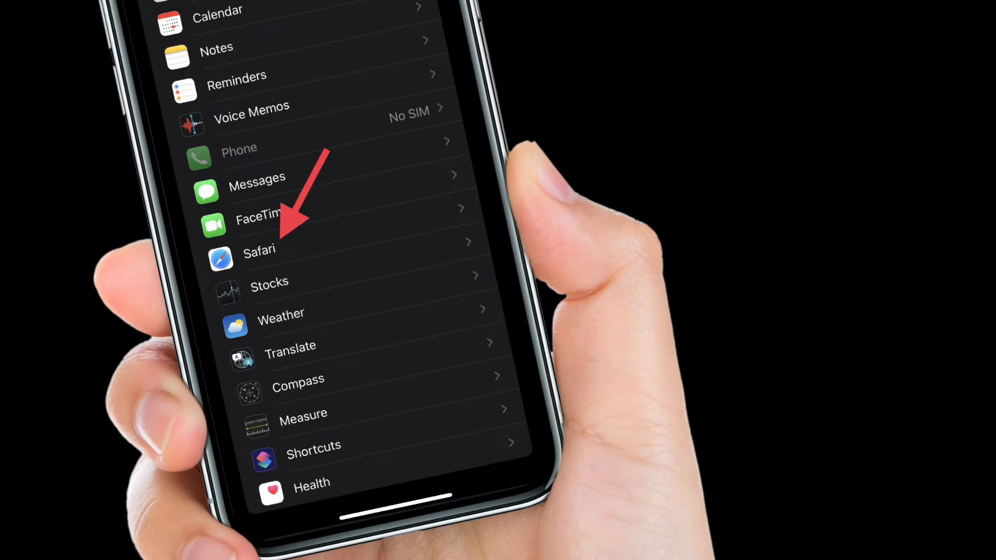
Step: Open Safari in Settings, then its Downloads location options under General
click(259, 249)
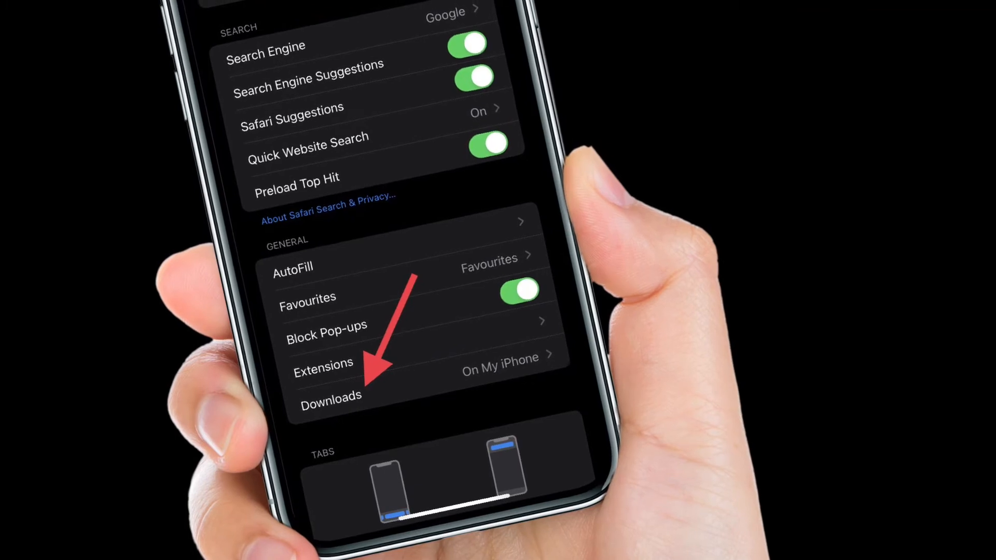
click(329, 396)
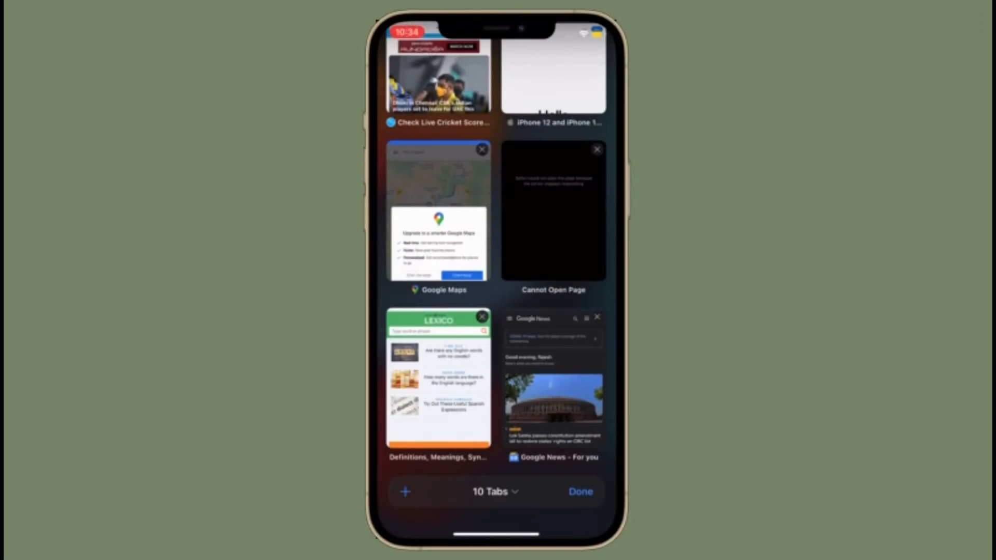
scroll(down, 3)
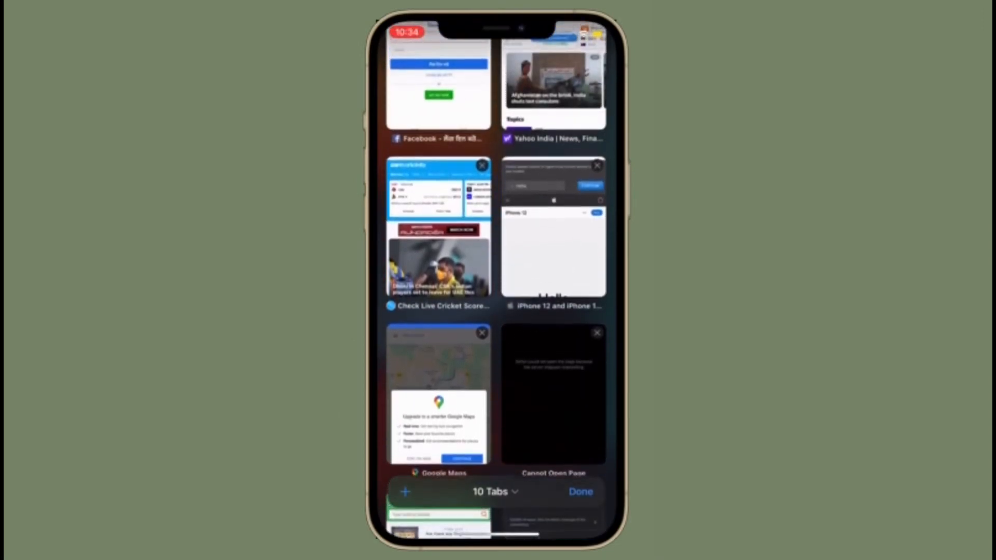
scroll(down, 3)
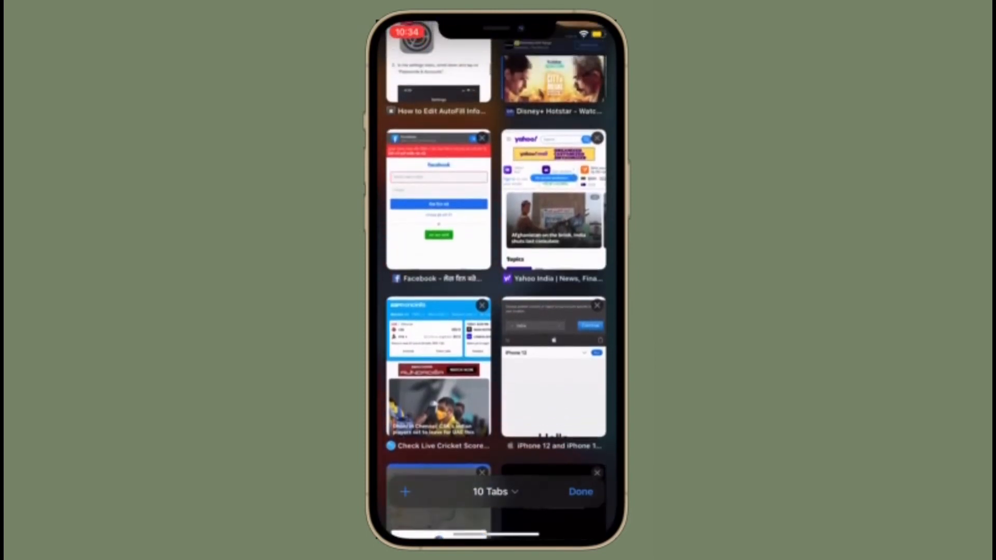
scroll(down, 3)
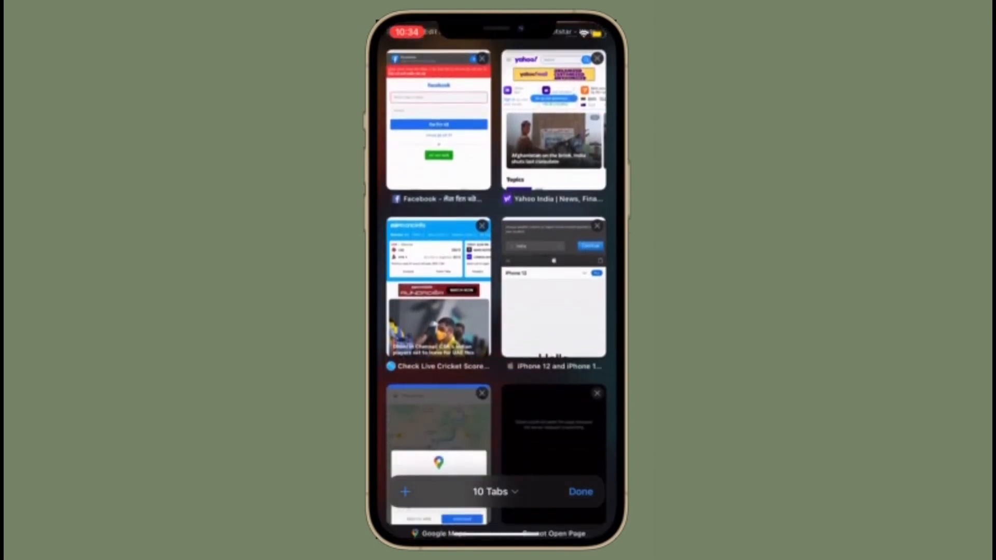
scroll(down, 3)
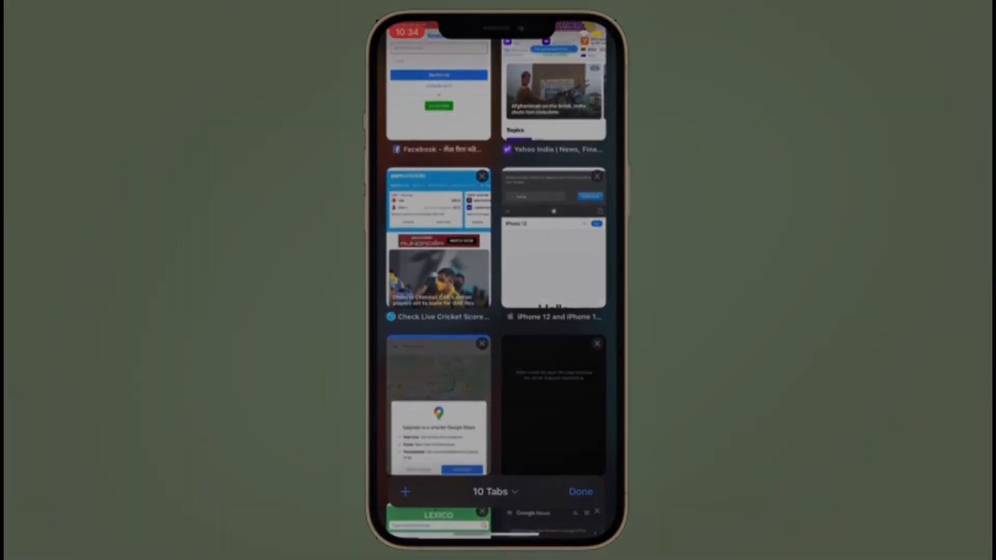